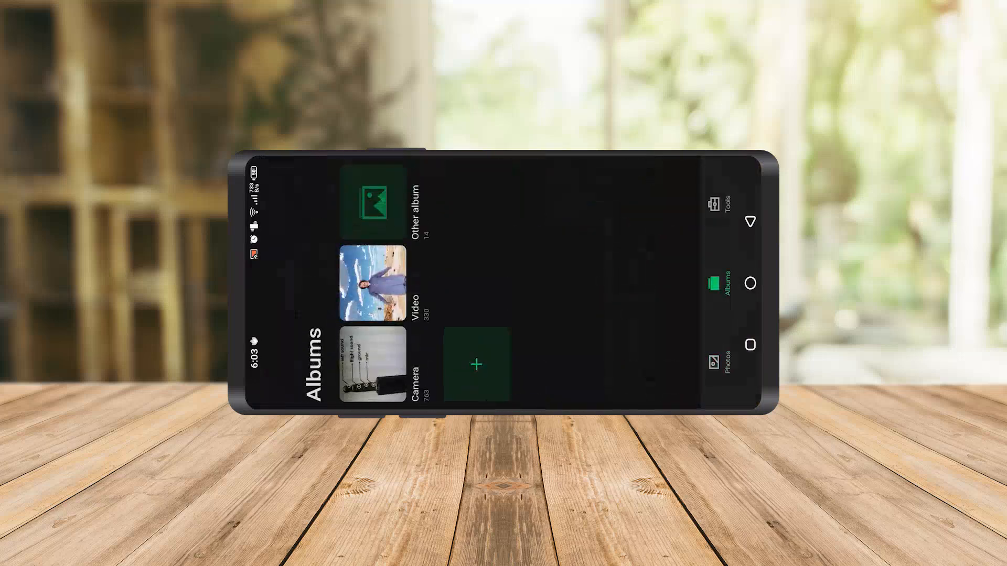
pyautogui.click(368, 200)
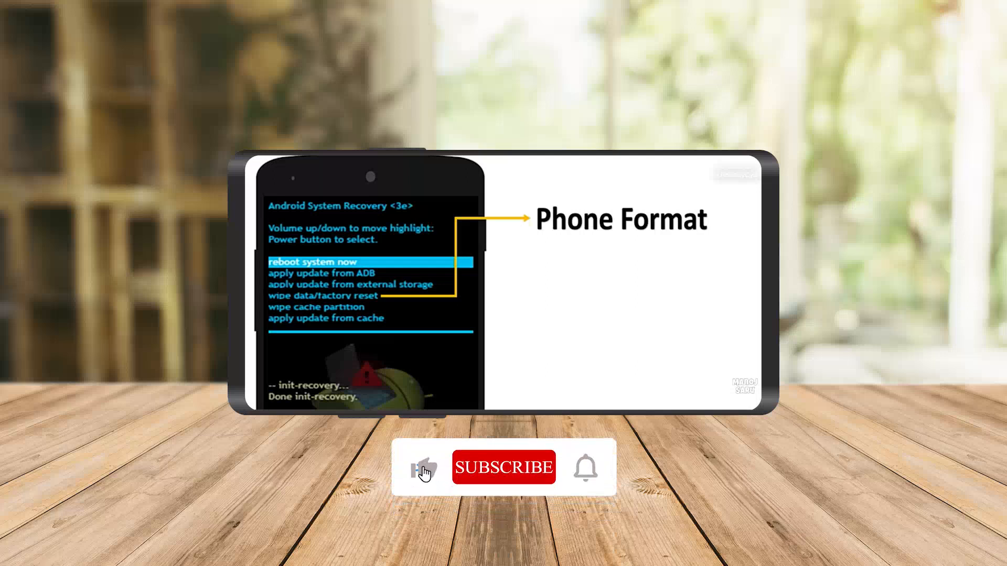
pyautogui.click(504, 468)
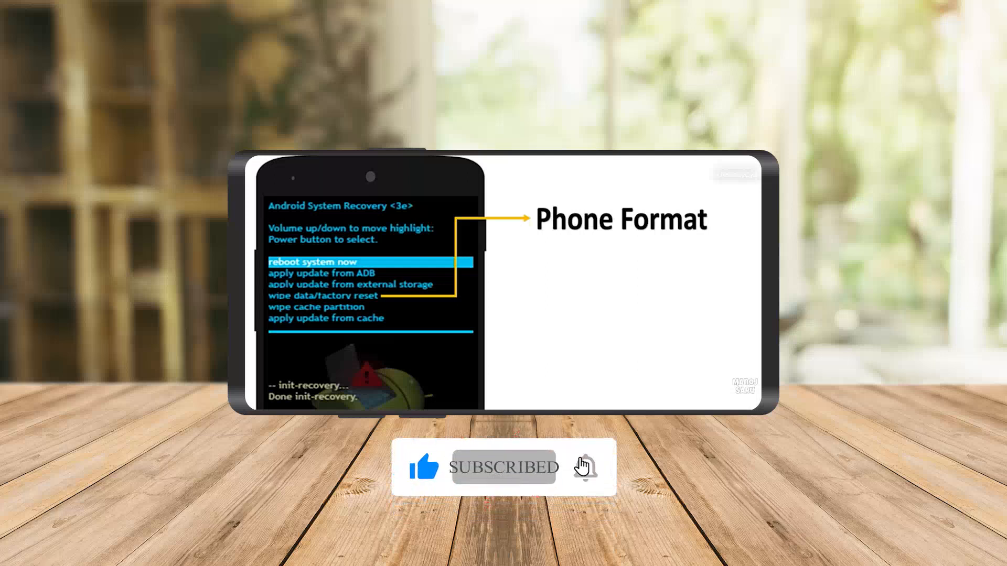